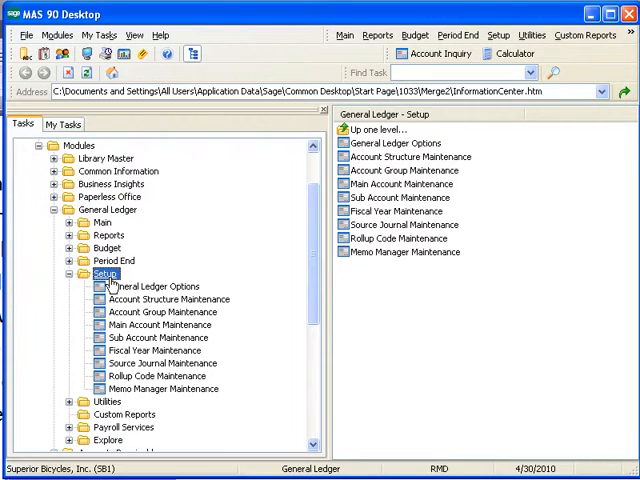
- Open General Ledger Options from the General Ledger Setup tasks
click(154, 287)
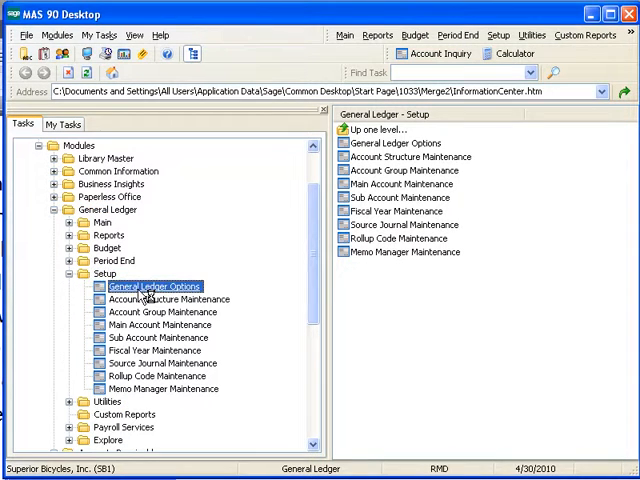
double_click(153, 287)
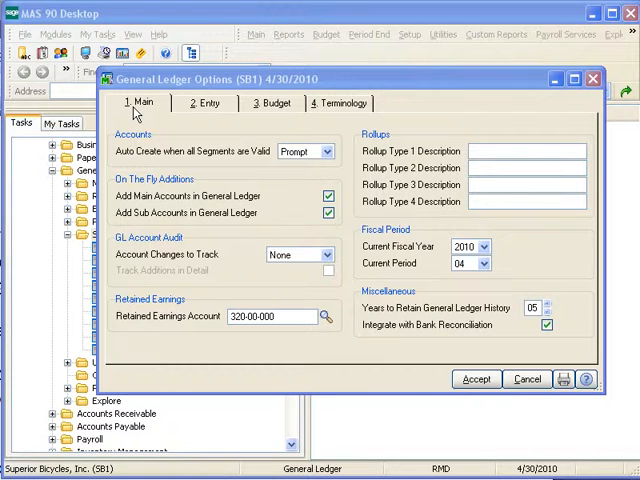
mouse_move(389, 111)
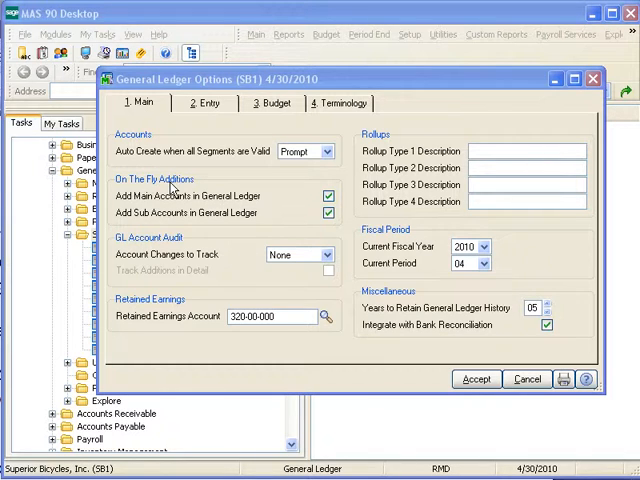
mouse_move(405, 332)
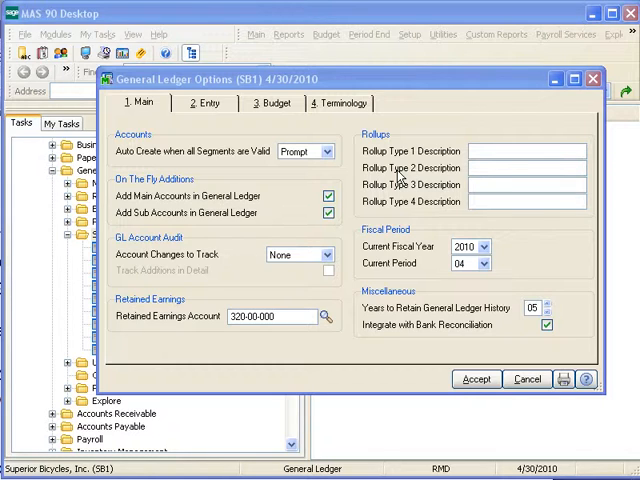
mouse_move(185, 225)
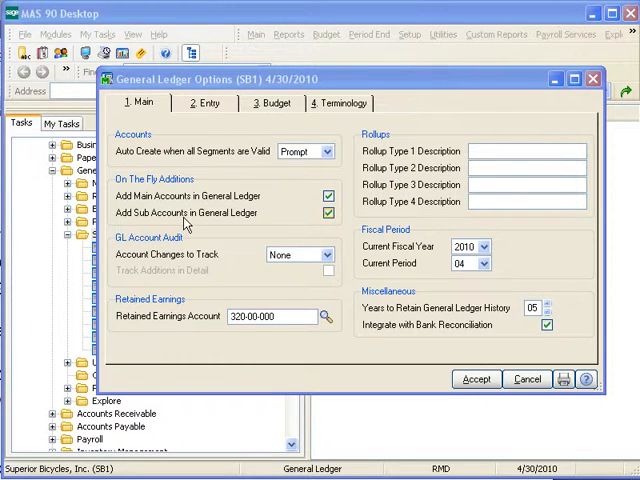
mouse_move(129, 183)
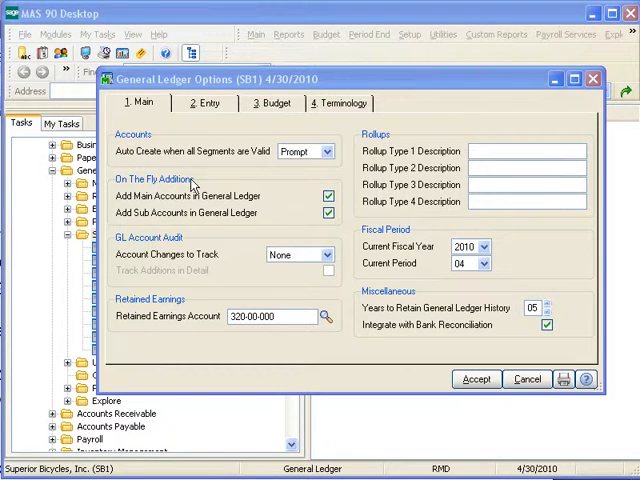
mouse_move(157, 162)
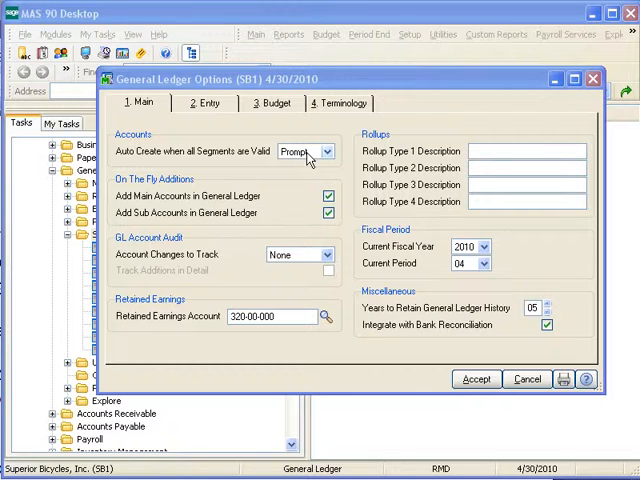
click(328, 151)
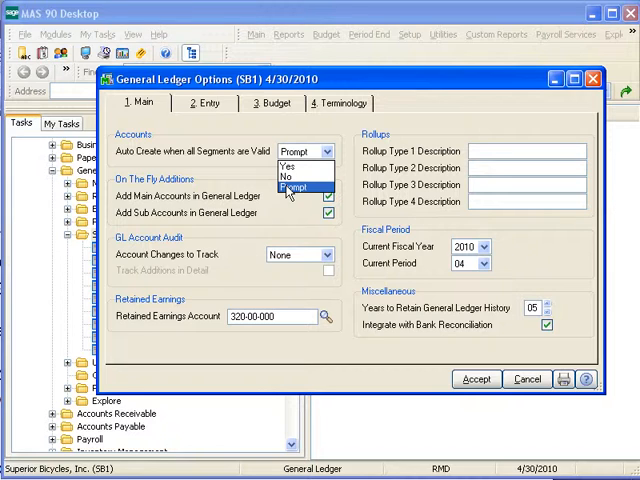
click(300, 190)
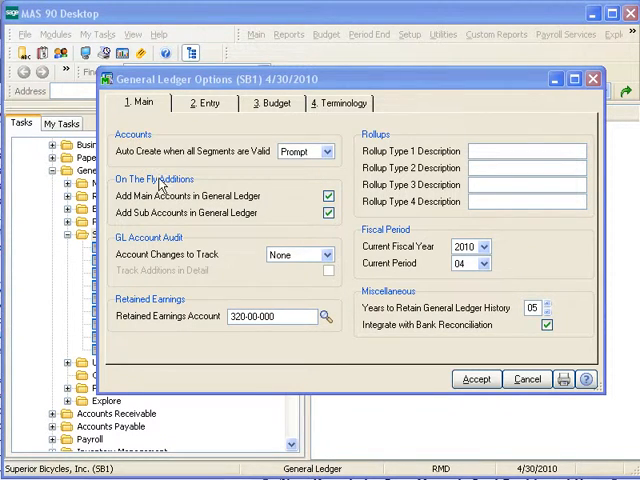
mouse_move(198, 183)
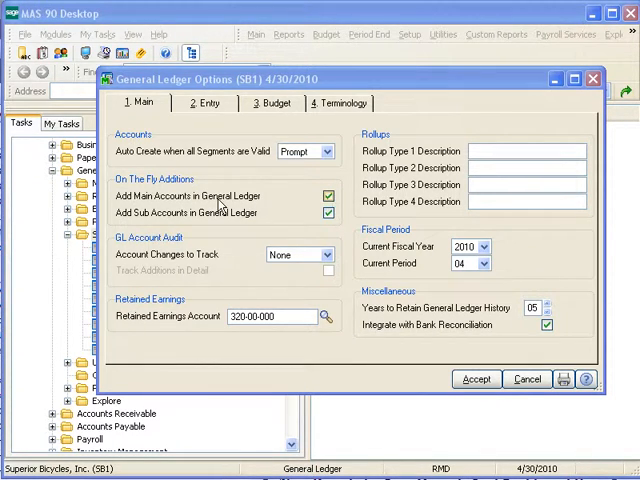
mouse_move(195, 202)
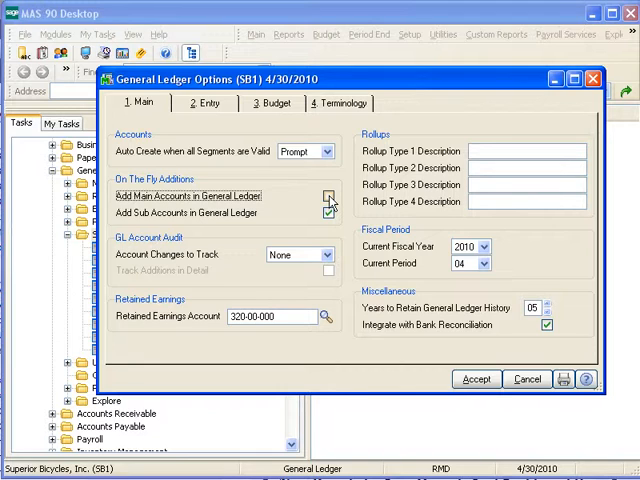
- Toggle Add Main Accounts off and back on, and disable adding sub accounts on the fly
click(328, 196)
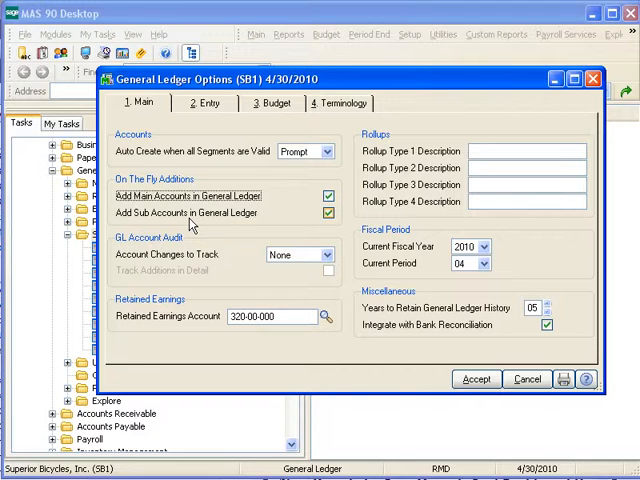
click(328, 213)
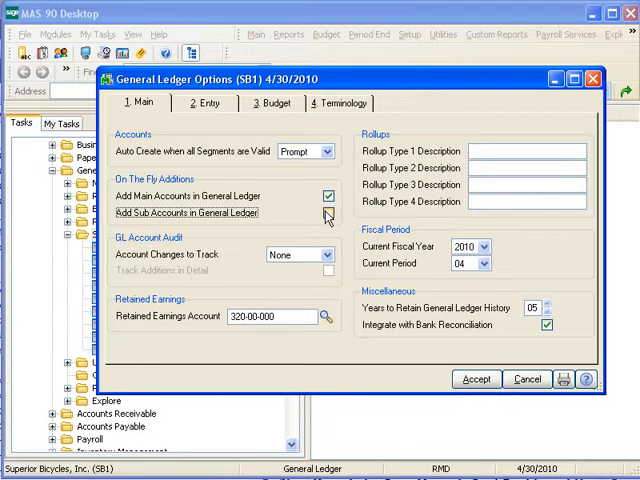
click(320, 254)
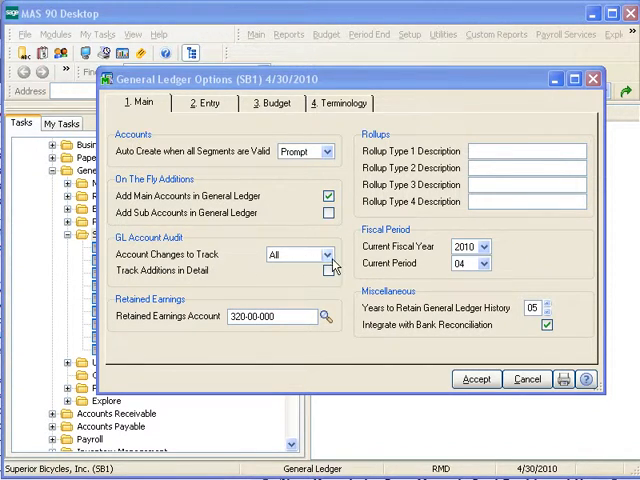
- Set Account Changes to Track to All and toggle Track Additions in Detail
click(326, 254)
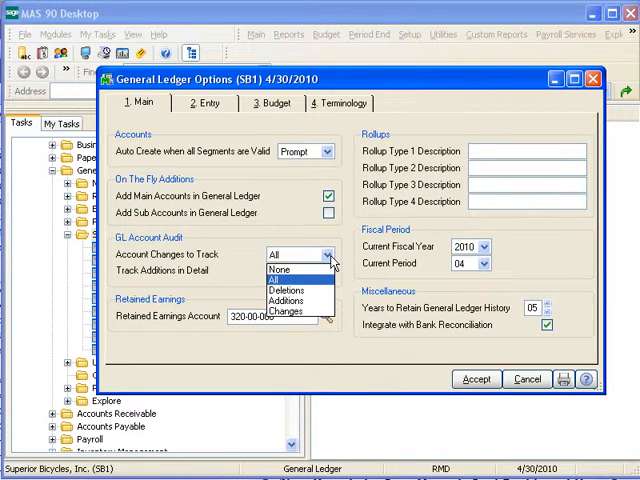
mouse_move(290, 290)
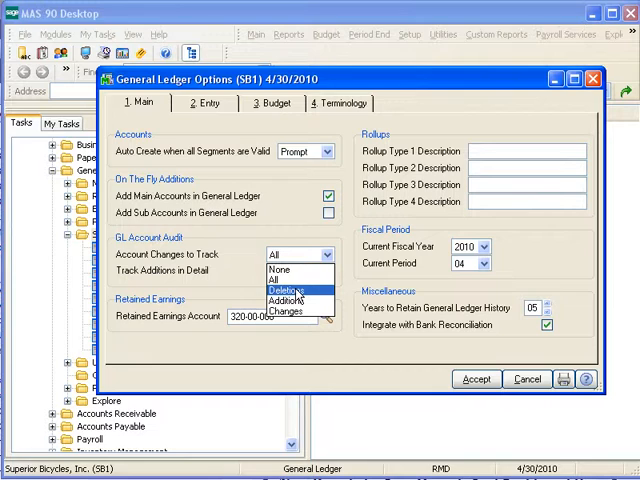
mouse_move(290, 301)
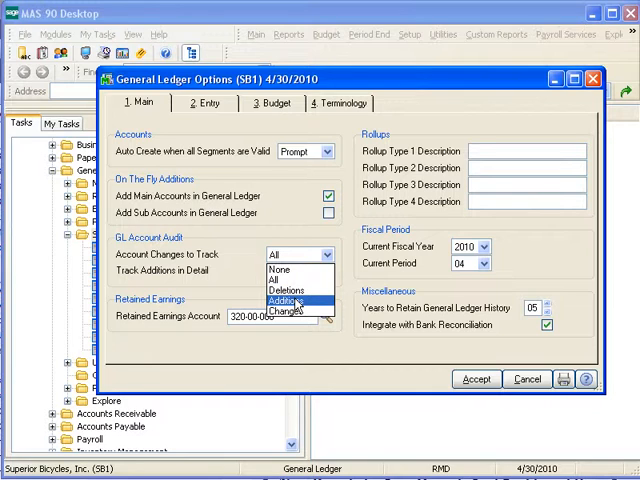
mouse_move(292, 312)
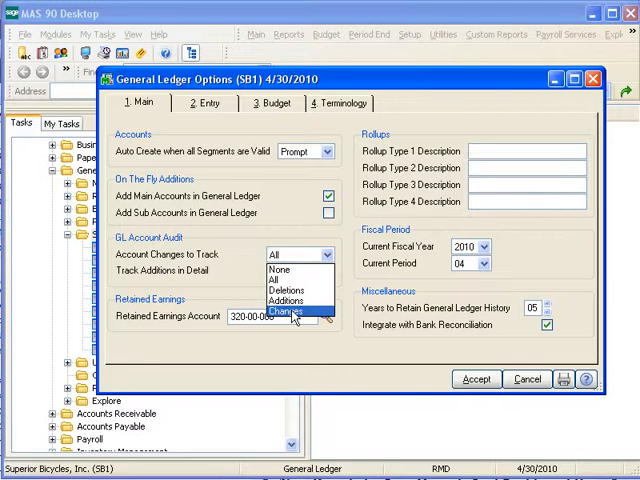
click(272, 272)
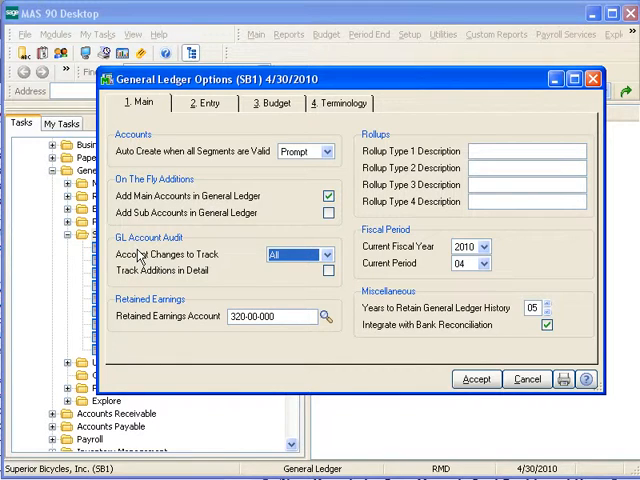
mouse_move(278, 282)
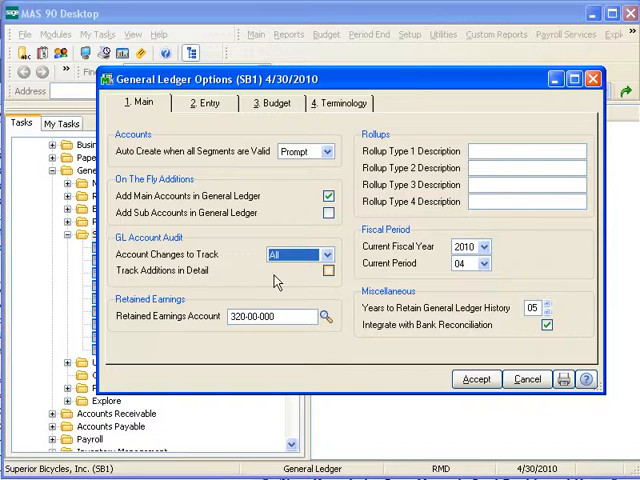
click(328, 271)
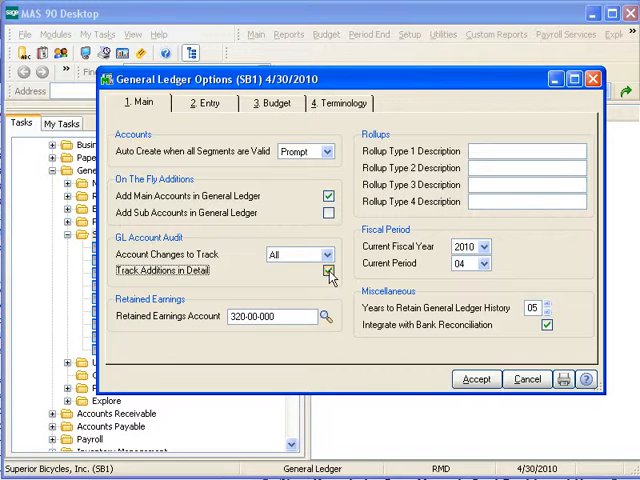
click(328, 270)
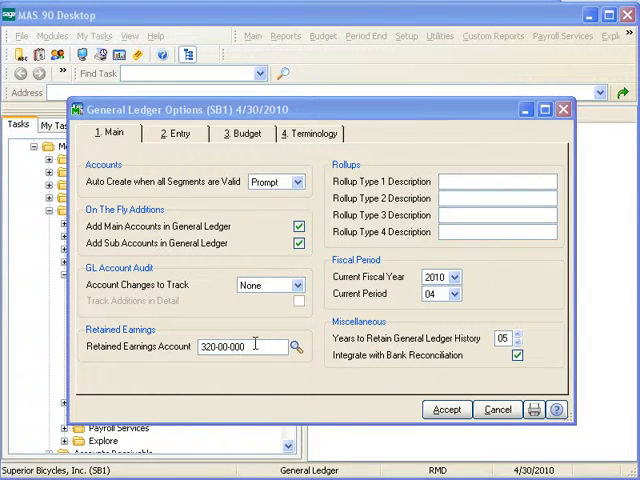
triple_click(243, 346)
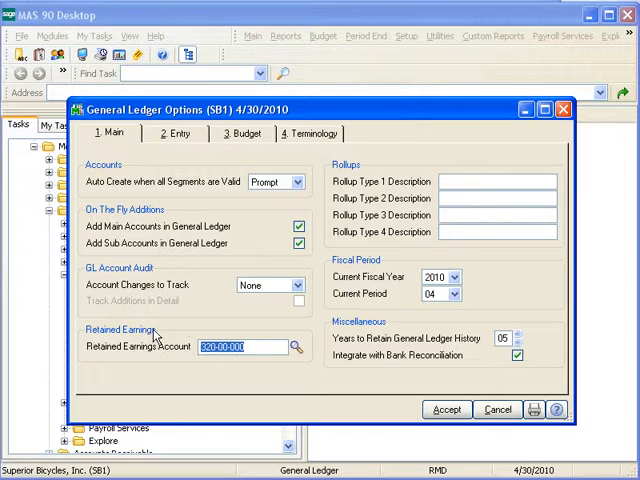
click(296, 346)
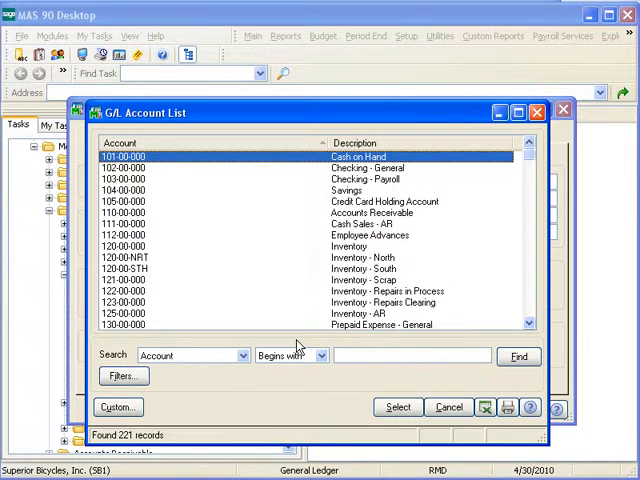
mouse_move(530, 170)
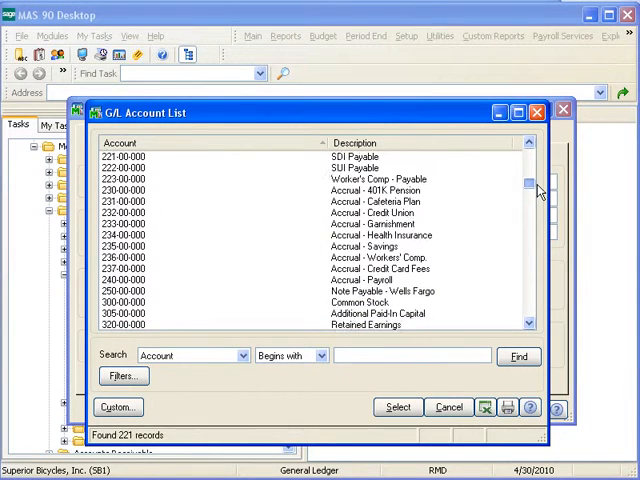
scroll(down, 3)
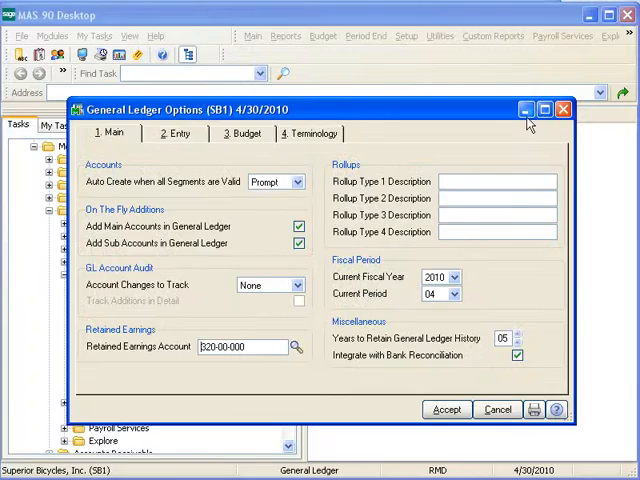
mouse_move(438, 255)
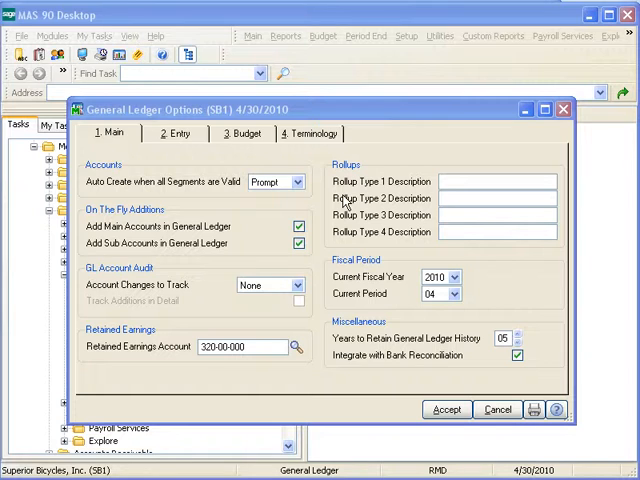
mouse_move(408, 180)
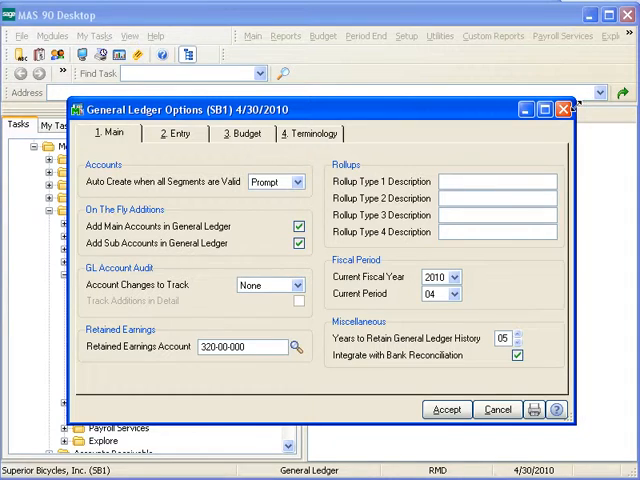
- Enter Region, Location and Manager as Rollup Type 1, 2 and 3 descriptions
text(Region)
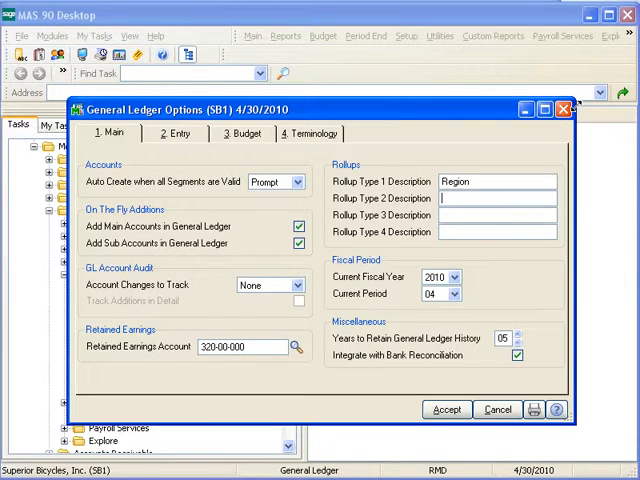
text(Location)
click(497, 214)
text(M)
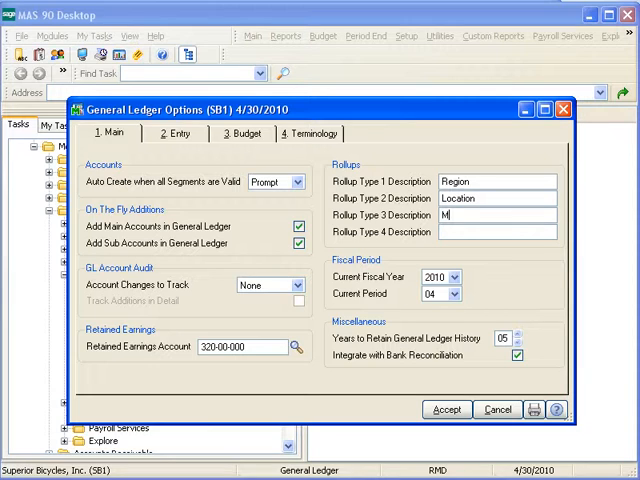
text(anager)
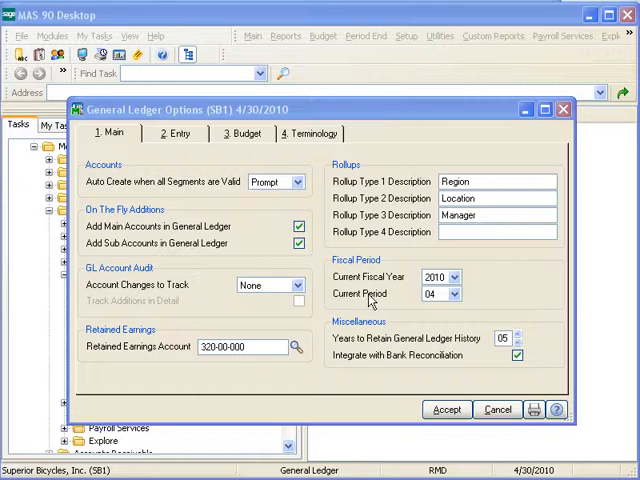
mouse_move(410, 290)
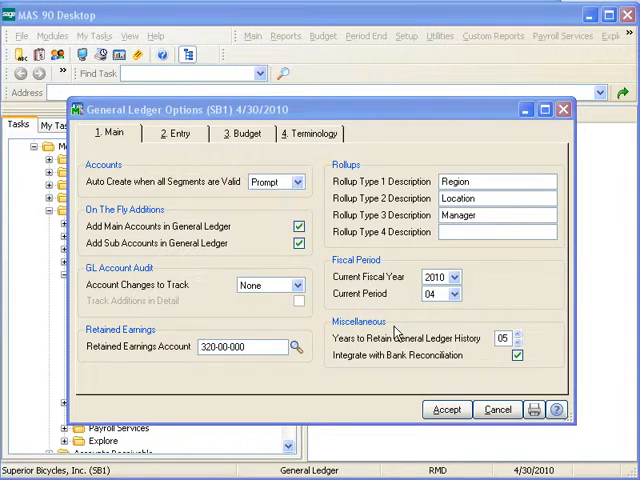
mouse_move(337, 348)
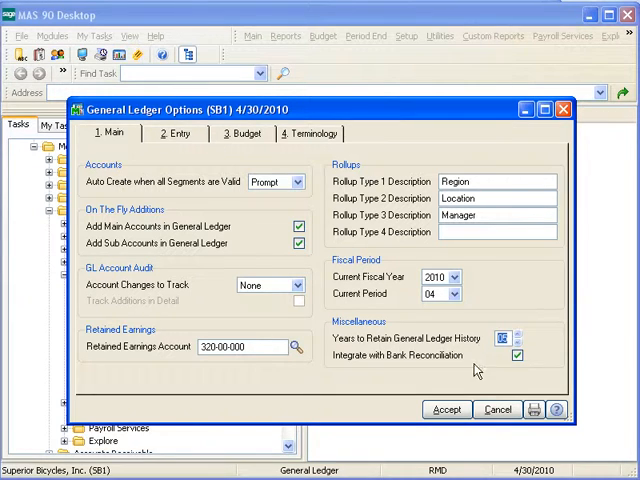
mouse_move(454, 388)
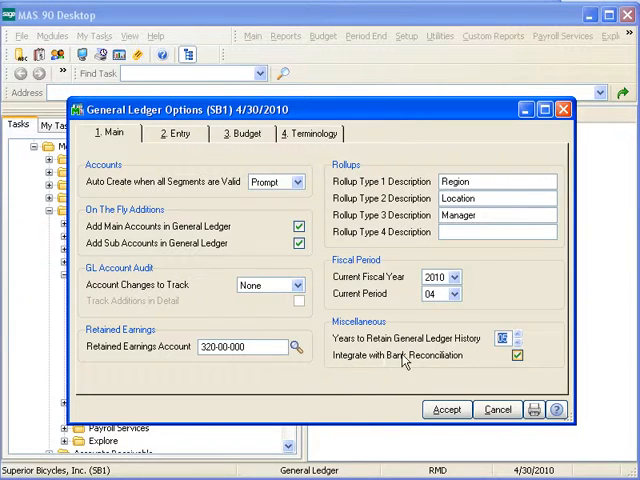
click(516, 355)
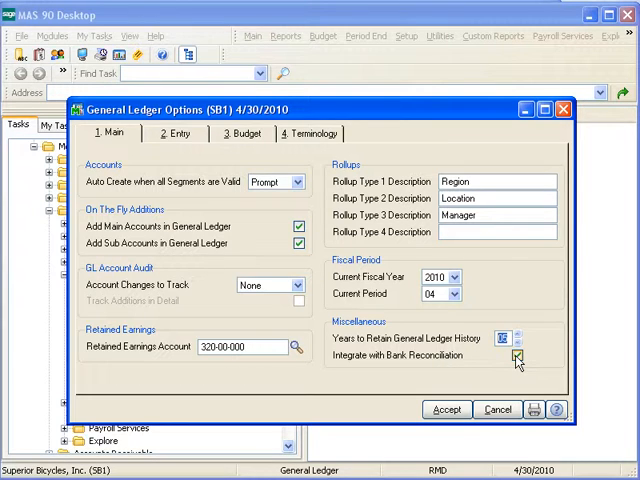
click(516, 355)
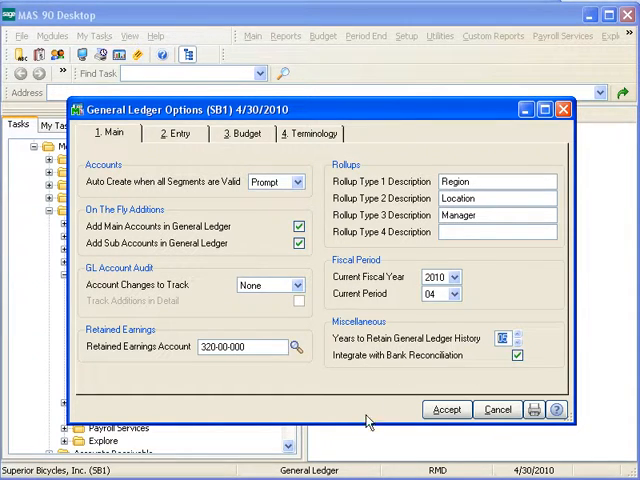
- In Entry options, keep General Journal batch processing enabled and disable it for Transaction Journal
click(176, 133)
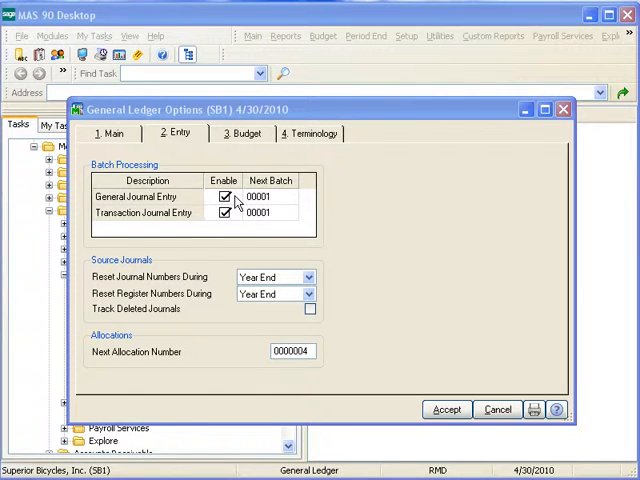
mouse_move(237, 226)
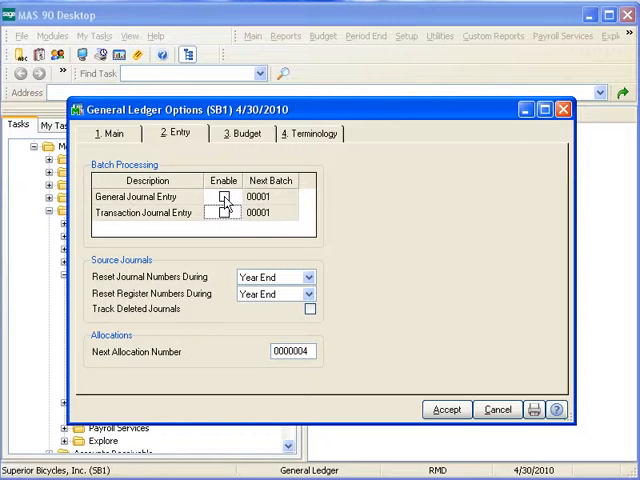
click(223, 197)
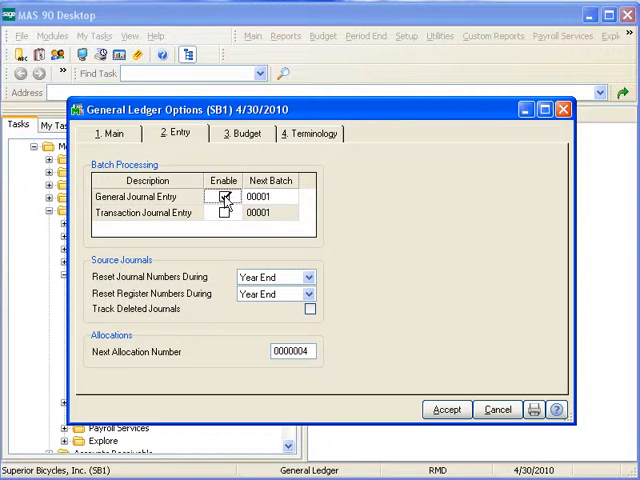
click(223, 196)
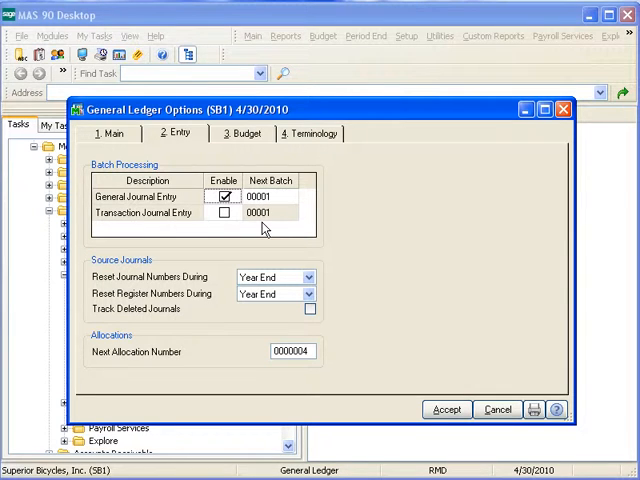
mouse_move(342, 318)
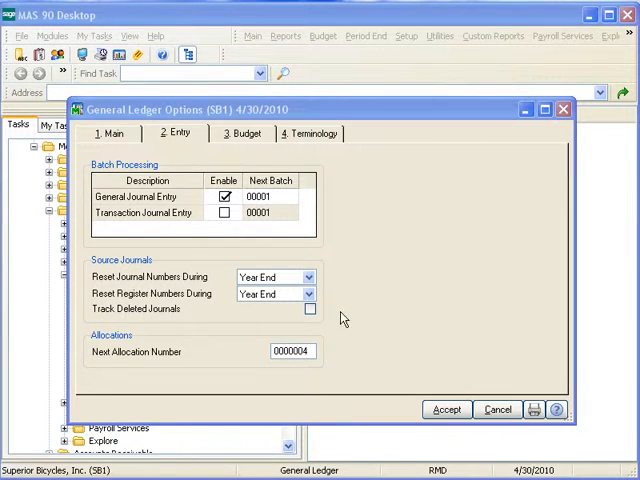
mouse_move(110, 314)
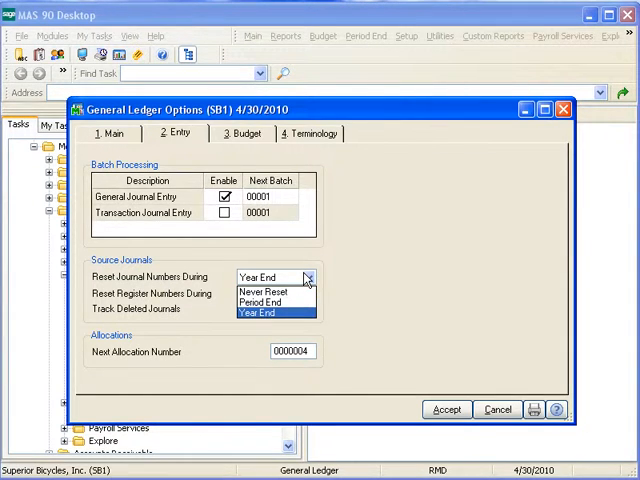
mouse_move(265, 302)
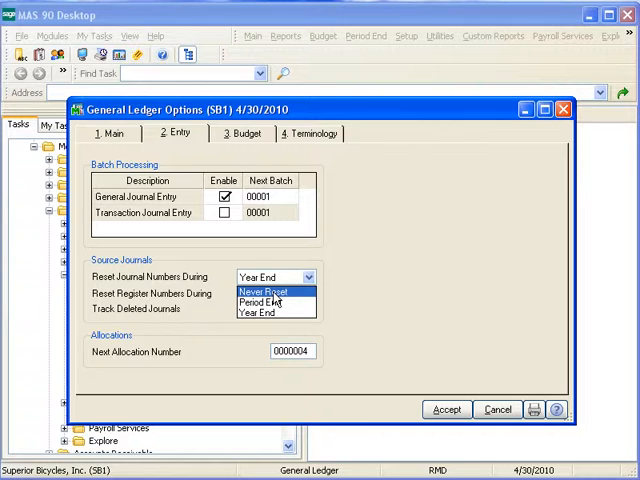
mouse_move(262, 313)
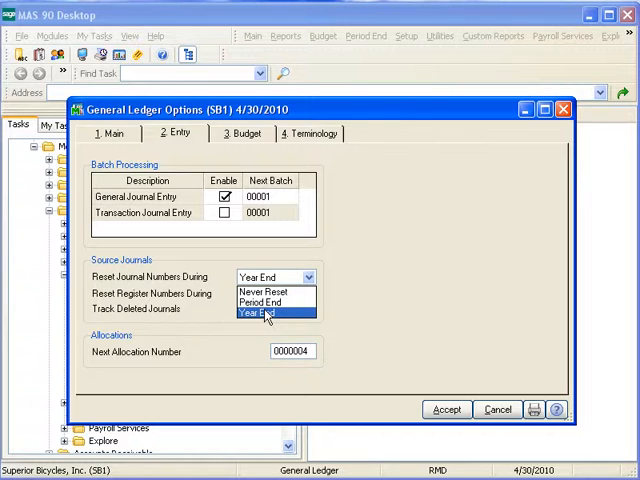
mouse_move(268, 302)
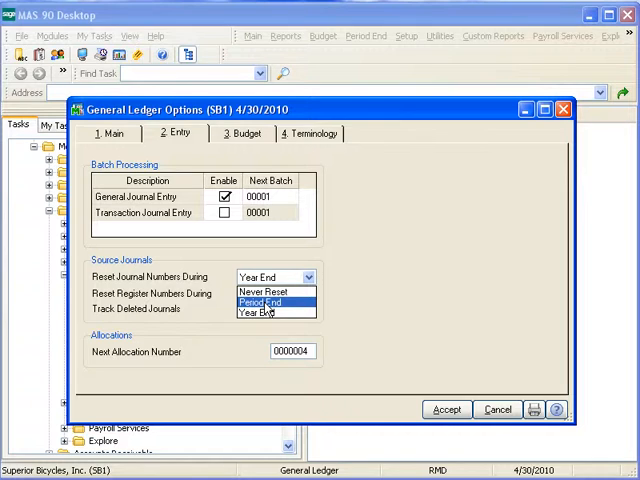
click(265, 313)
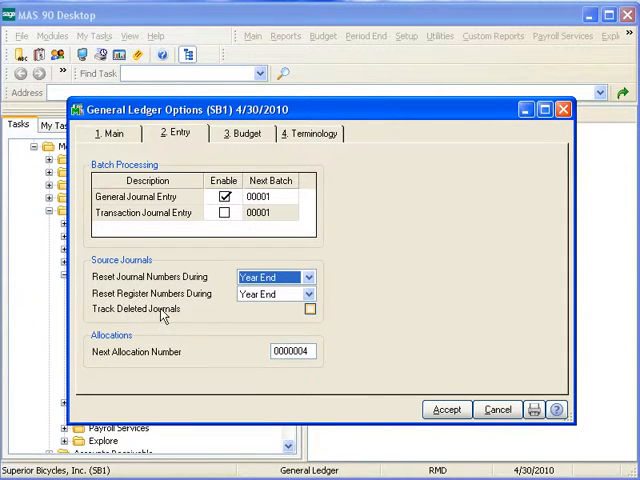
mouse_move(286, 315)
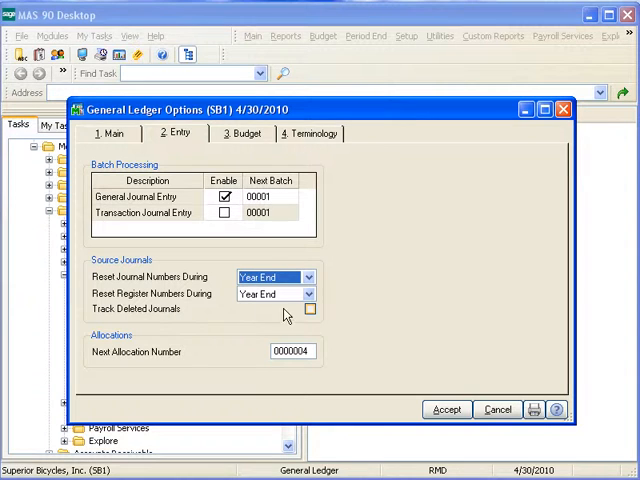
- Enable Track Deleted Journals, then move to the Budget options
click(310, 309)
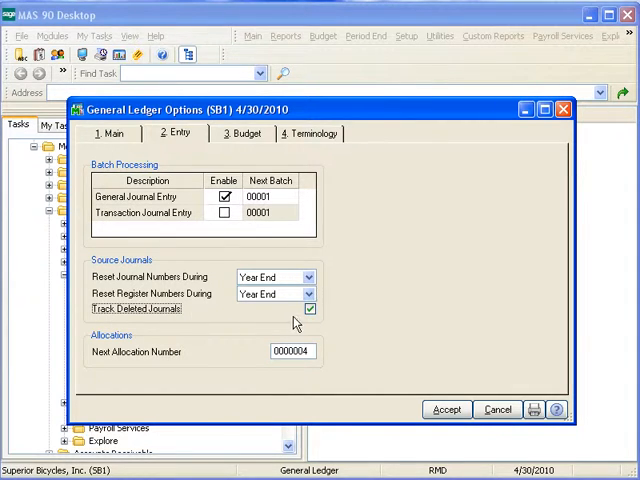
mouse_move(316, 323)
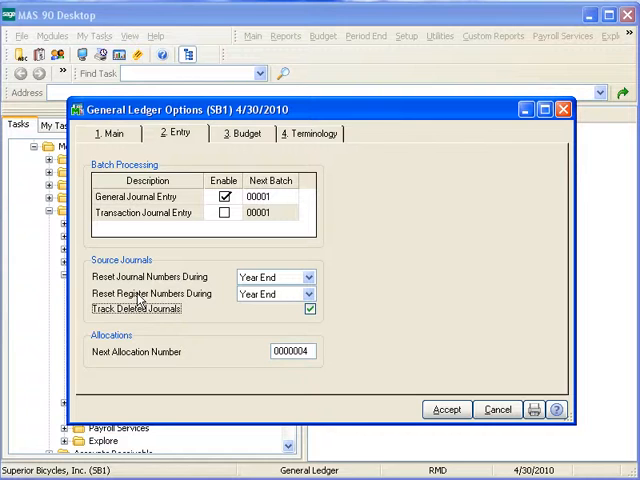
mouse_move(141, 335)
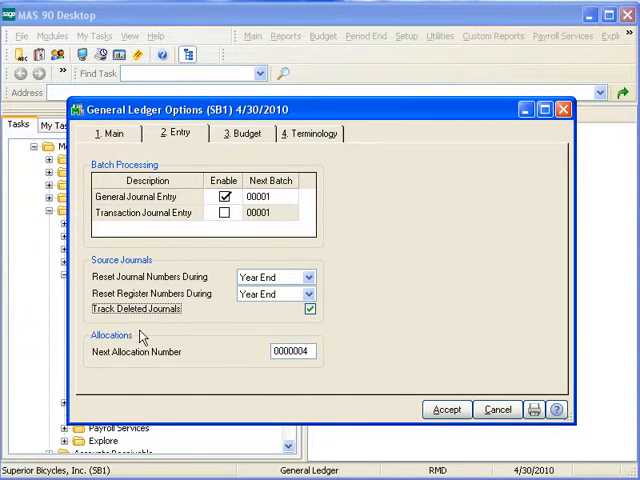
mouse_move(211, 372)
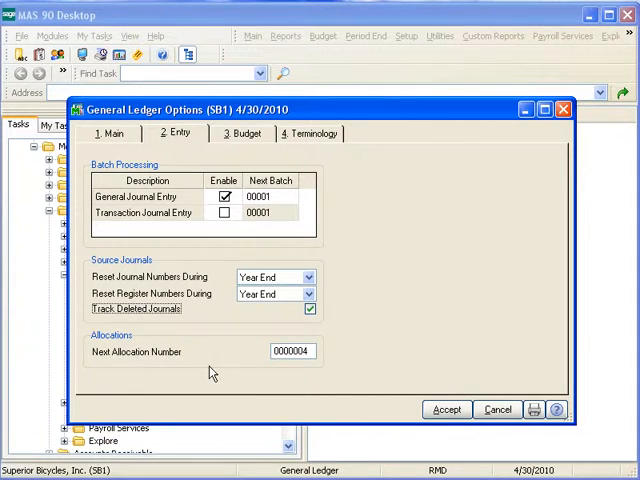
mouse_move(115, 335)
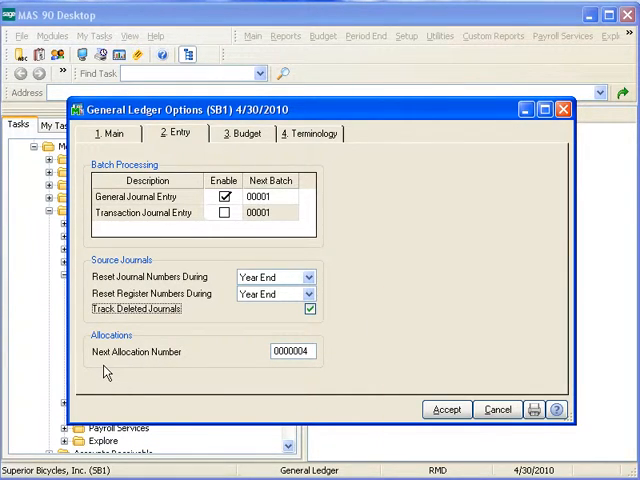
mouse_move(198, 377)
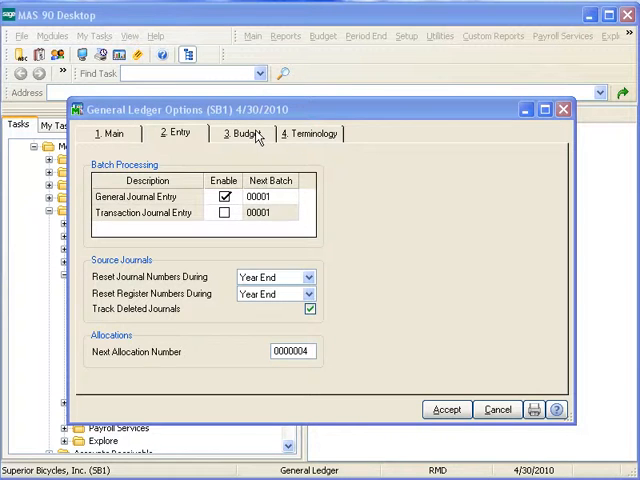
click(242, 133)
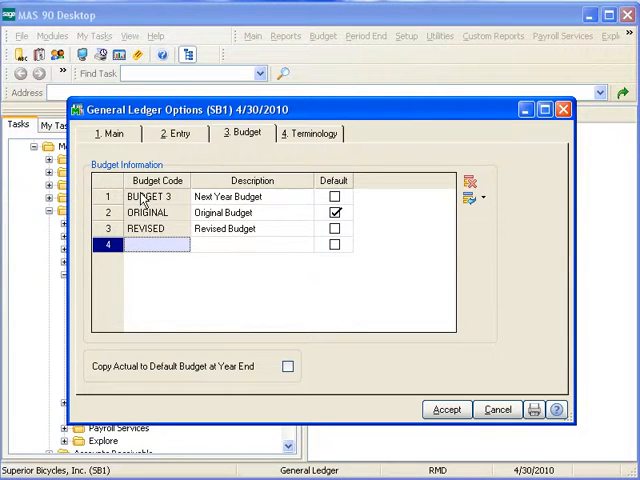
mouse_move(176, 198)
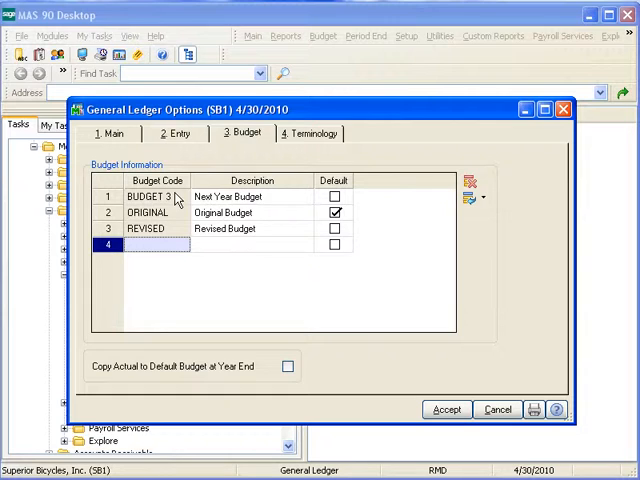
mouse_move(234, 264)
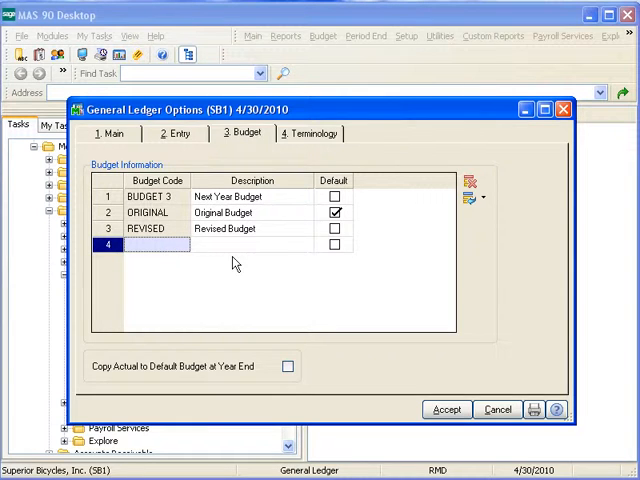
mouse_move(482, 279)
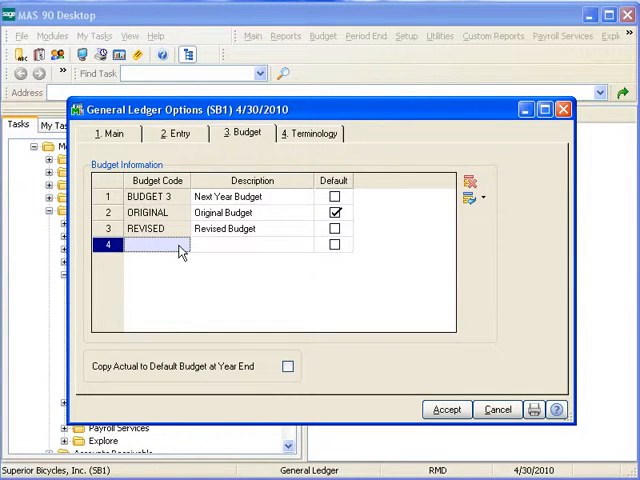
- Enter budget code MIDYEAR with description MID YEAR in row 4, not default
text(MIDYEAR)
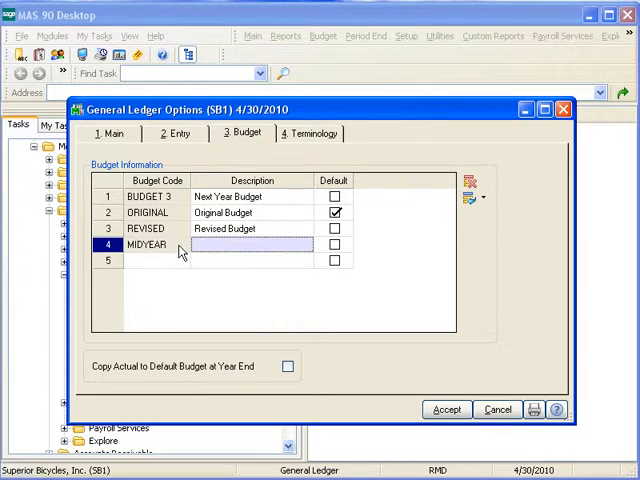
text(MID Y)
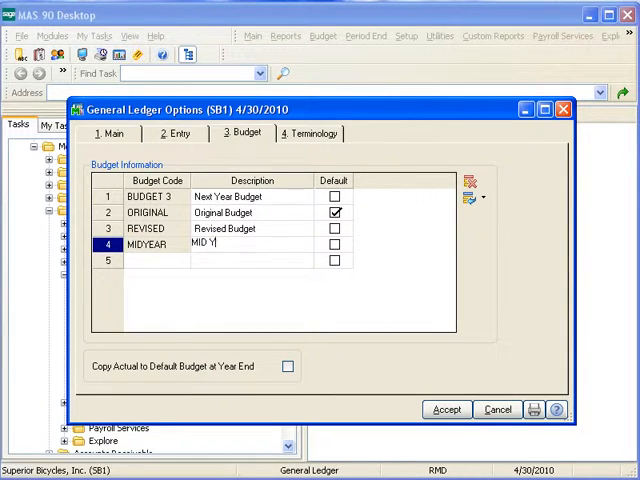
text(EAR)
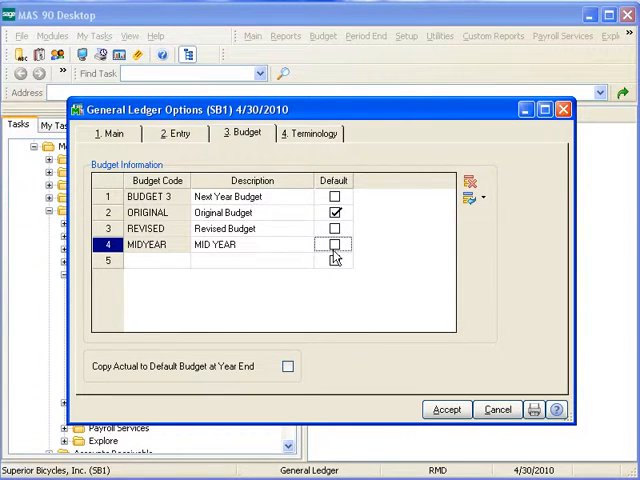
mouse_move(336, 228)
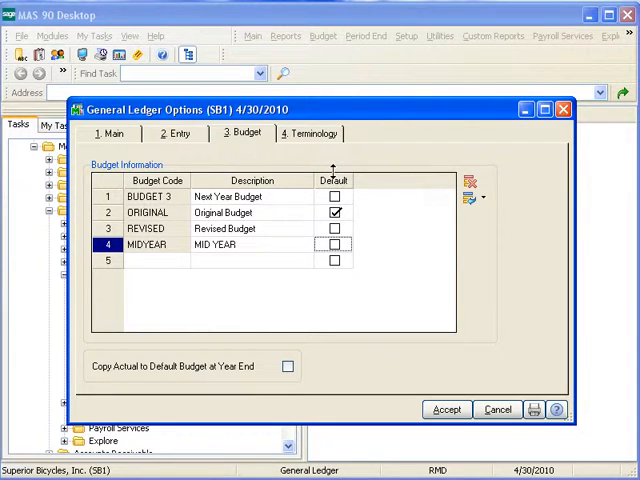
mouse_move(335, 215)
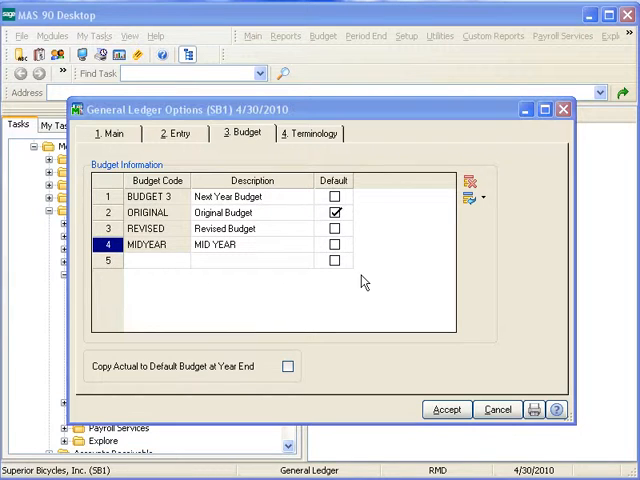
mouse_move(296, 331)
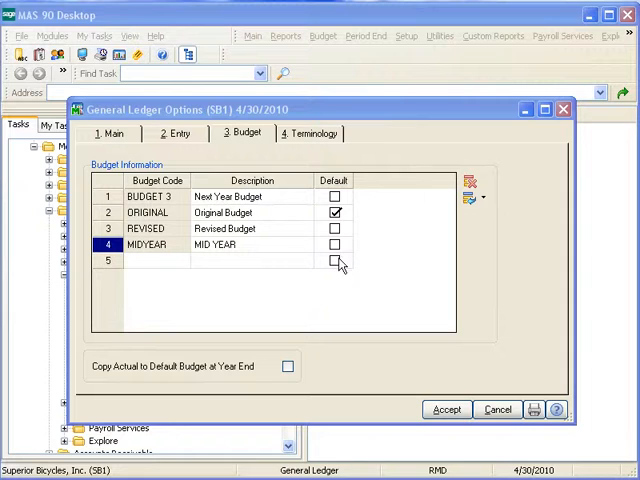
mouse_move(320, 222)
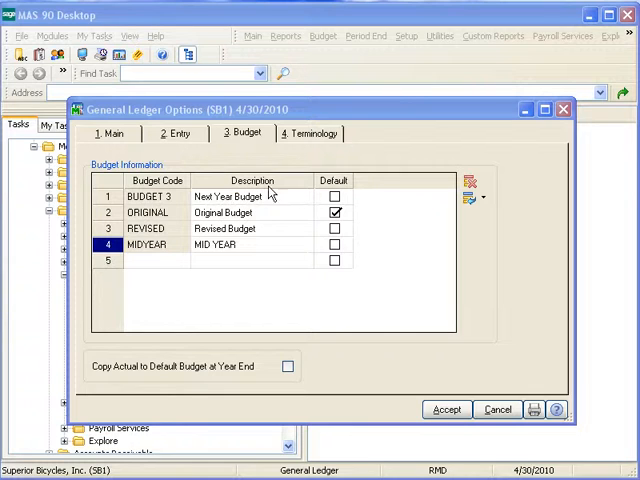
mouse_move(270, 268)
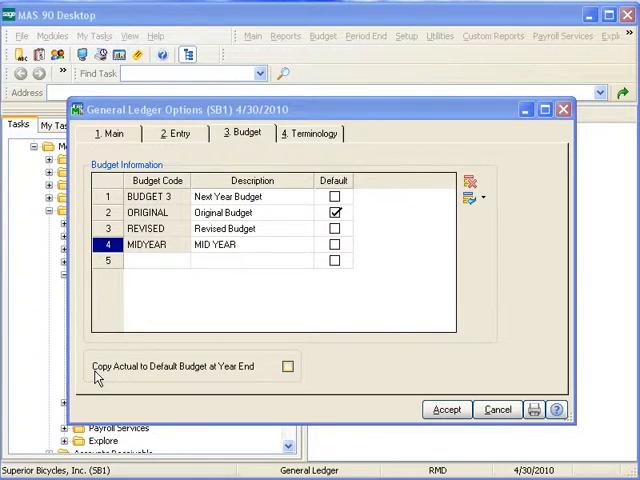
mouse_move(147, 375)
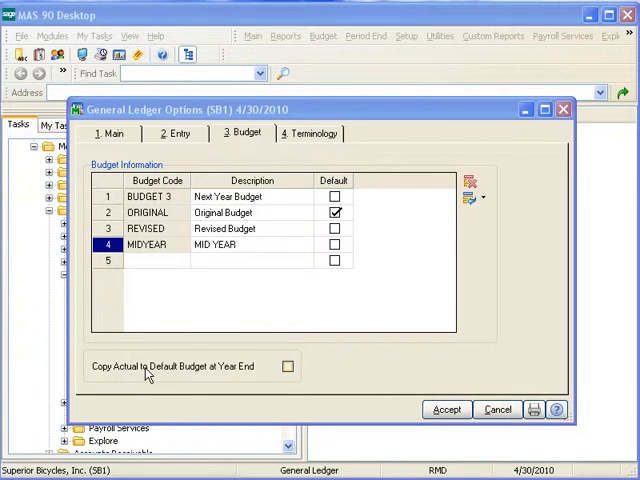
mouse_move(197, 372)
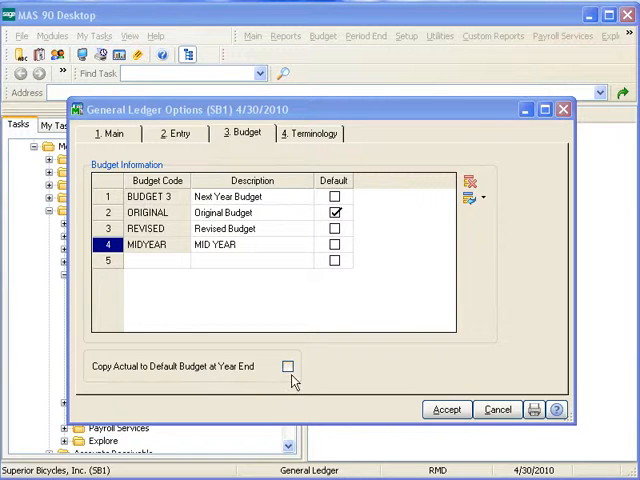
mouse_move(290, 220)
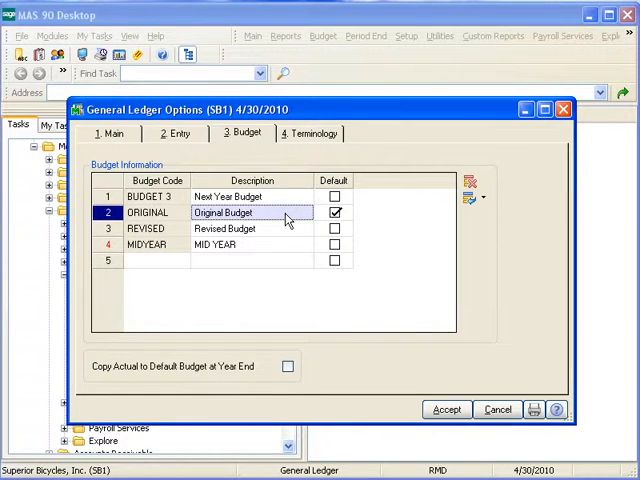
mouse_move(203, 386)
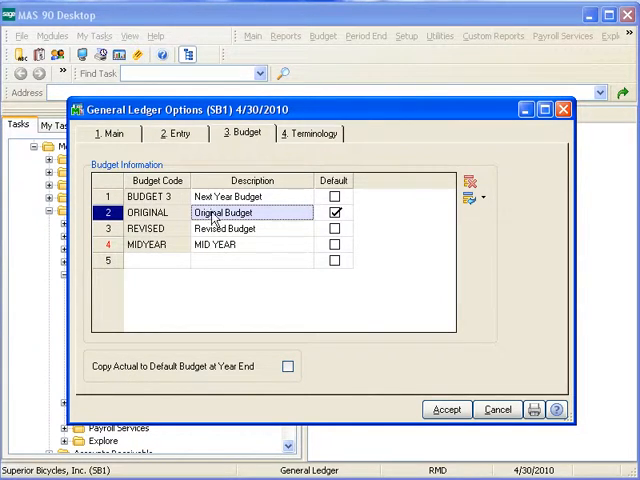
mouse_move(255, 218)
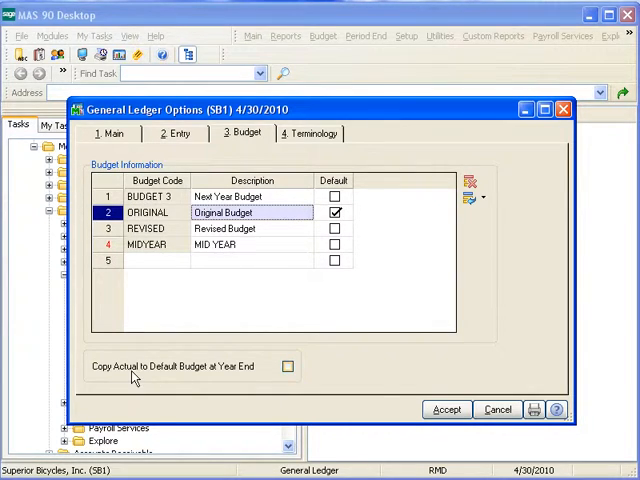
mouse_move(135, 348)
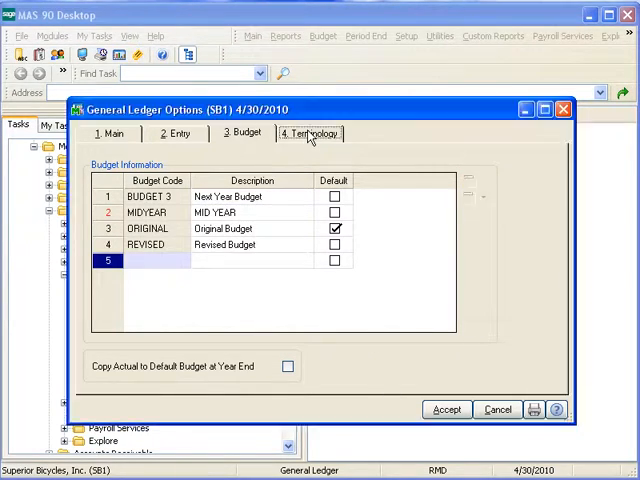
- In Terminology, type COST OF GOODS SOLD as the Cost of Sales description, then edit it again
click(311, 133)
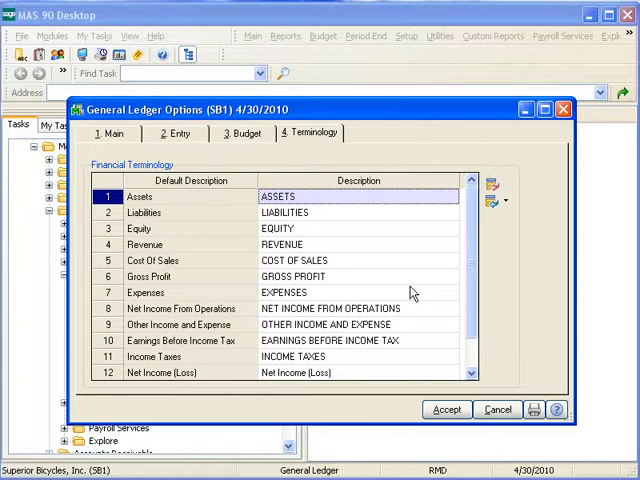
mouse_move(343, 270)
text(COST)
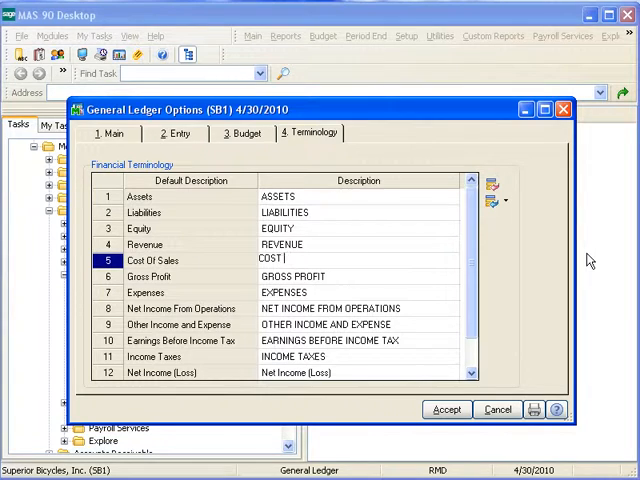
text(OF GOO)
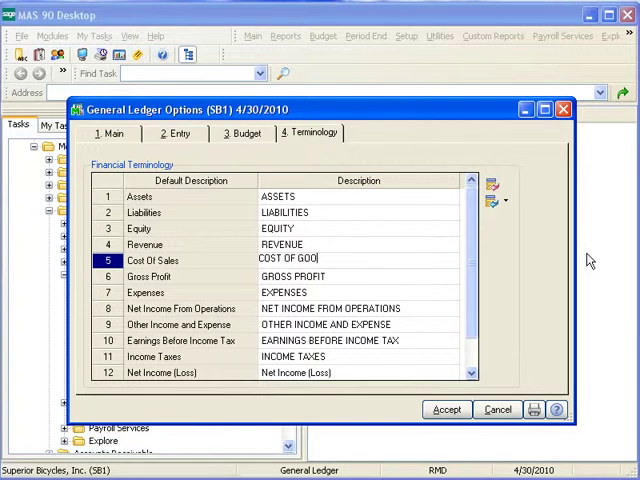
text(DS SOLD)
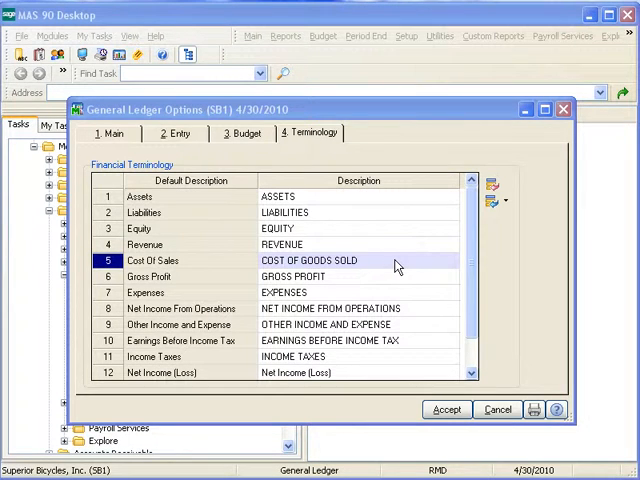
click(358, 260)
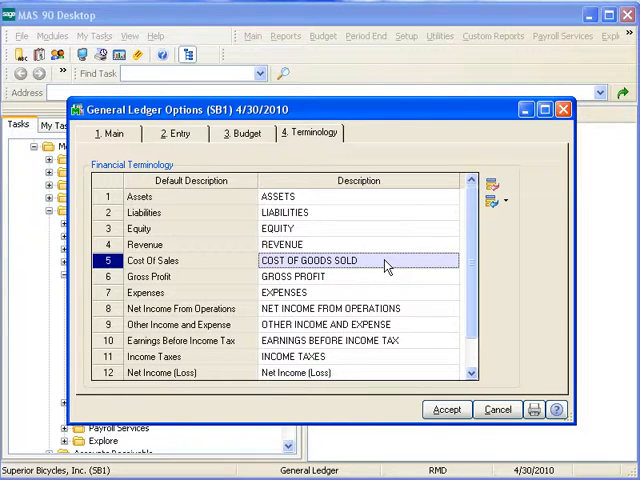
text(COGS)
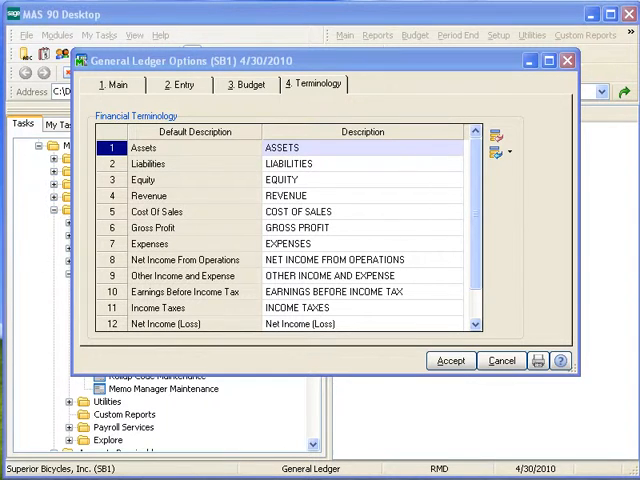
click(183, 84)
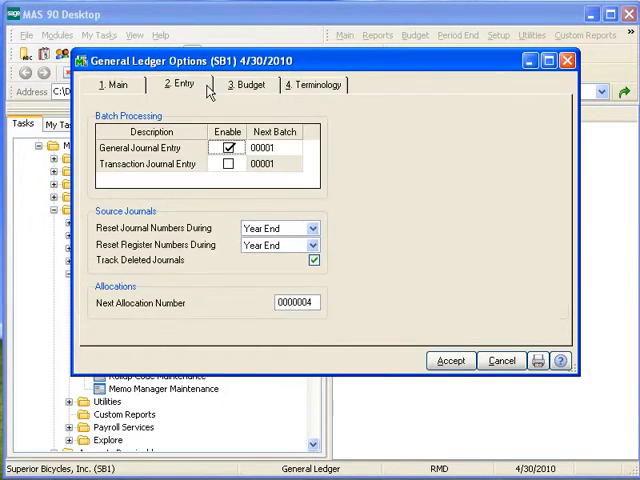
click(314, 84)
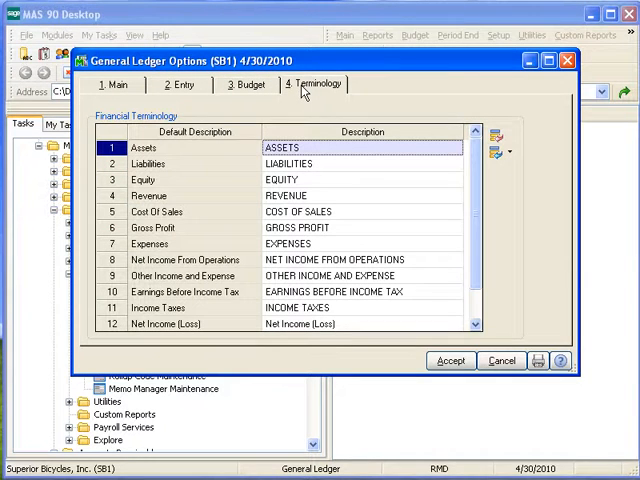